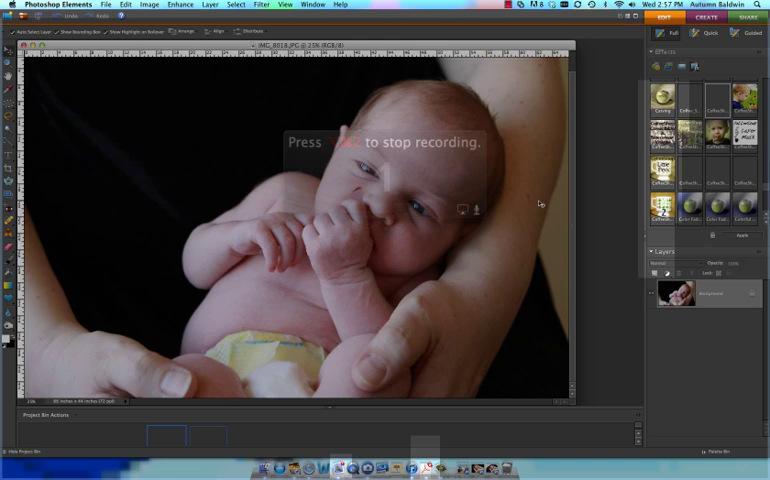
pyautogui.moveTo(132, 322)
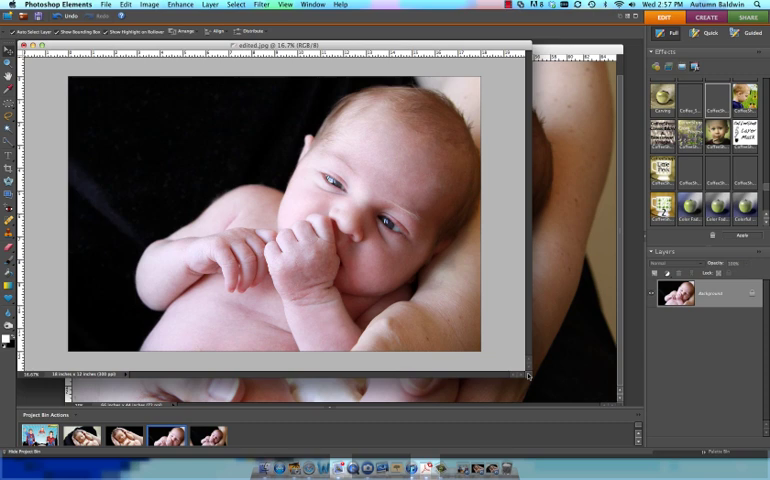
pyautogui.moveTo(528, 376)
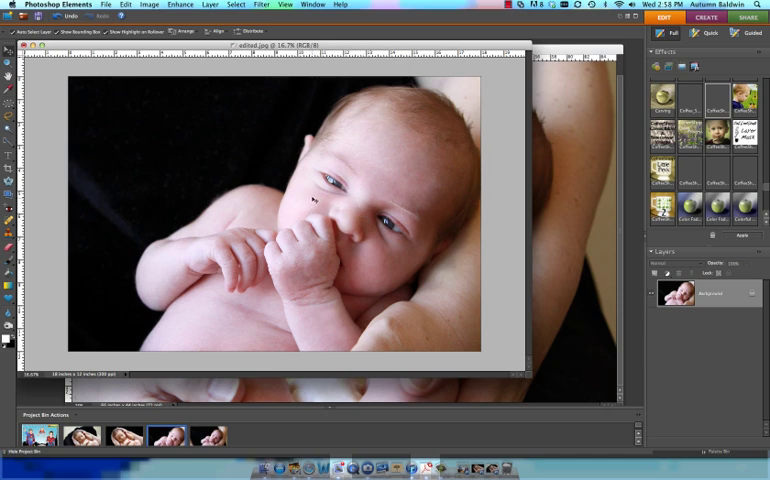
pyautogui.moveTo(122, 186)
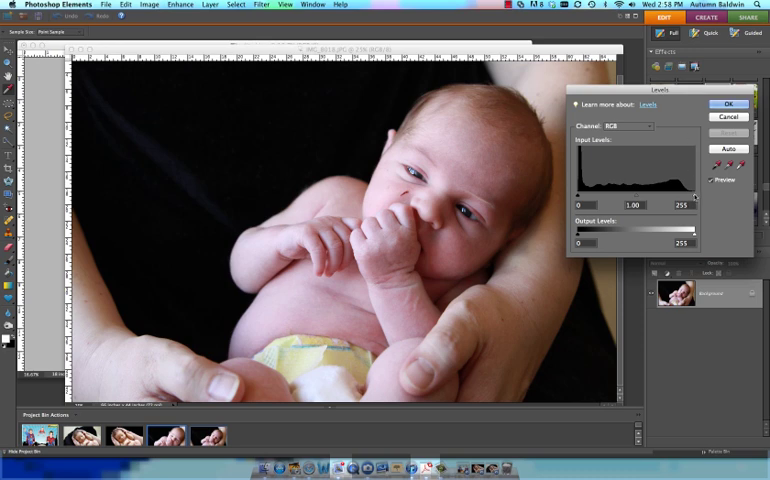
# - Shift the Levels midtone slider to lighten the baby's skin tones
pyautogui.moveTo(696, 196); pyautogui.dragTo(690, 196)
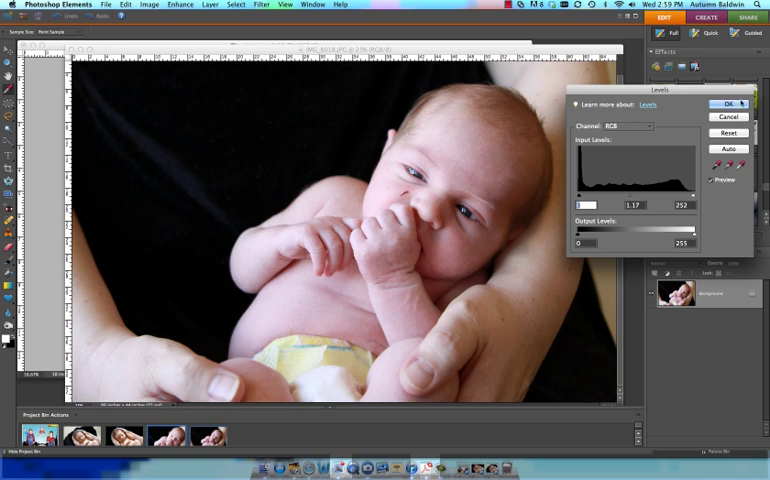
# - Commit the Levels brightening and heal the scratch marks and dark spot on the baby's cheek
pyautogui.click(718, 104)
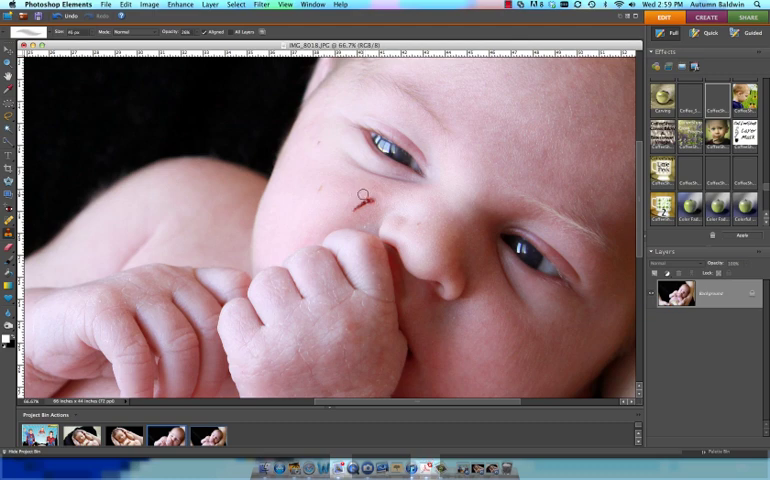
pyautogui.click(362, 194)
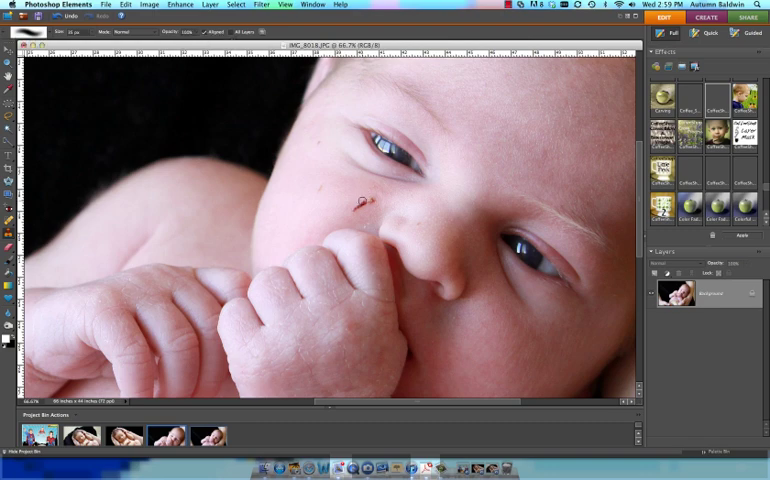
pyautogui.click(356, 204)
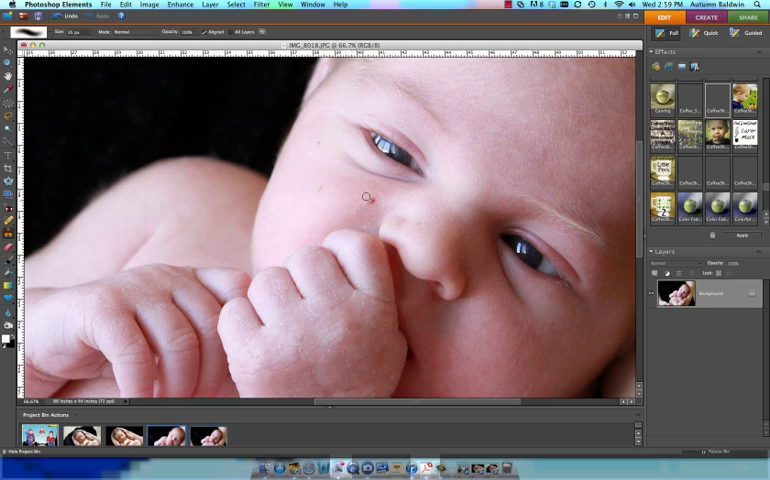
pyautogui.click(364, 196)
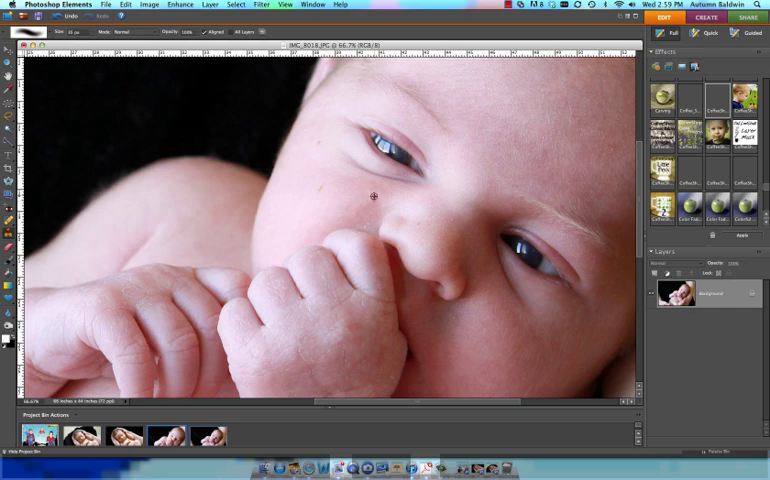
pyautogui.moveTo(376, 208)
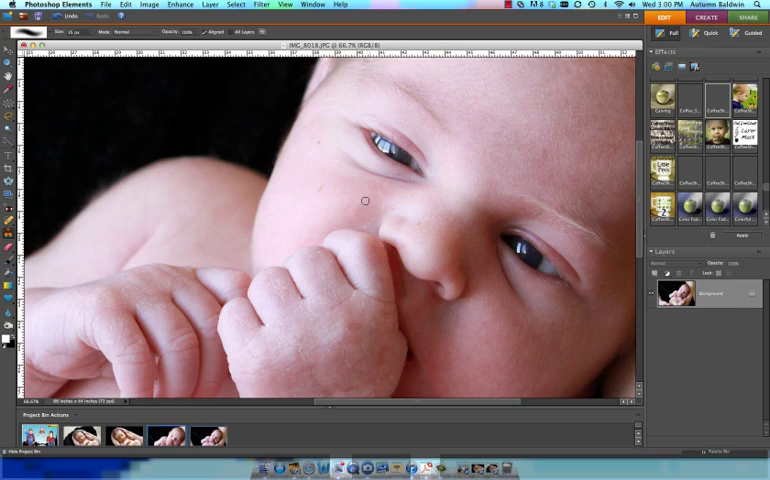
pyautogui.moveTo(384, 212)
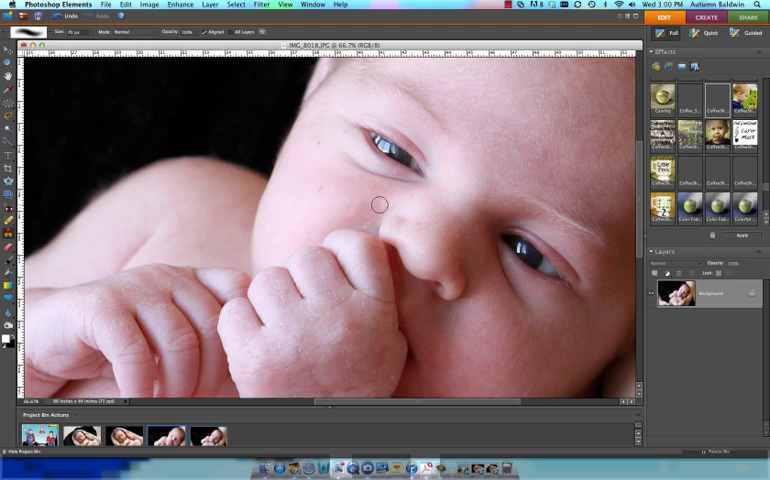
pyautogui.moveTo(368, 204)
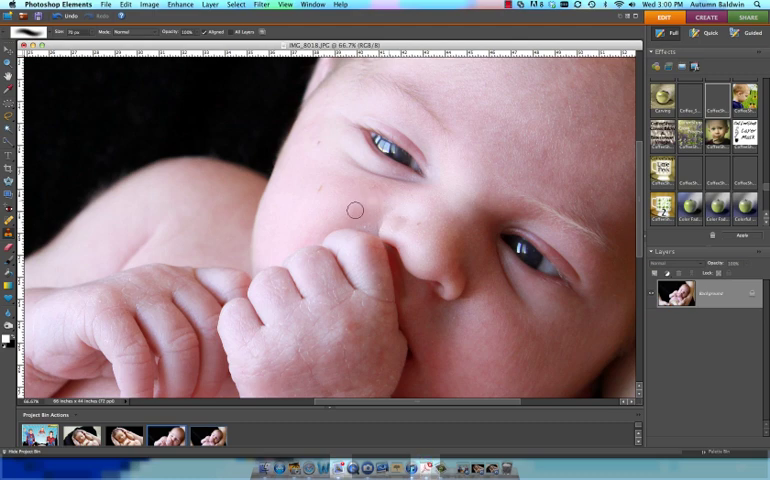
pyautogui.moveTo(372, 200)
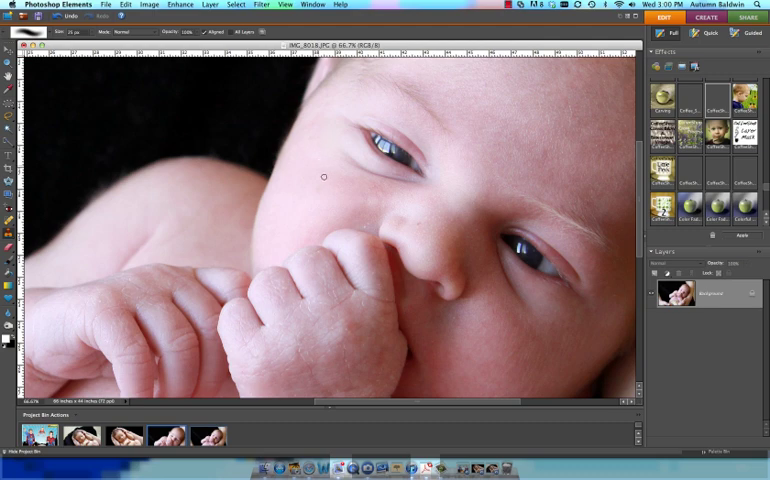
pyautogui.moveTo(420, 220)
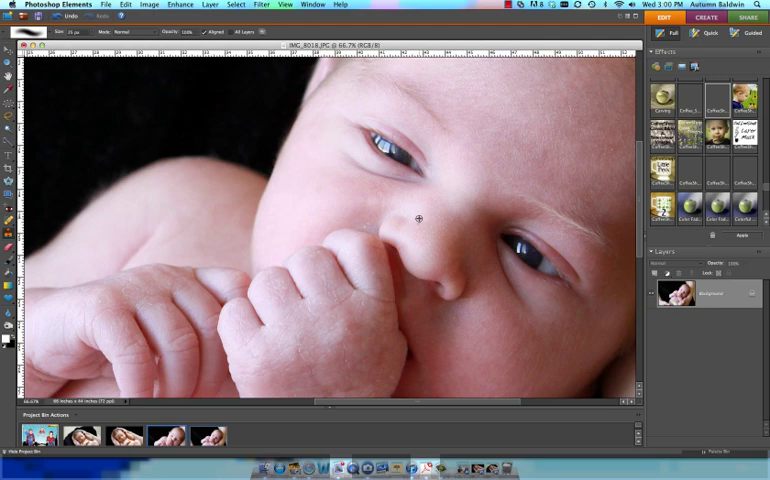
pyautogui.moveTo(362, 220)
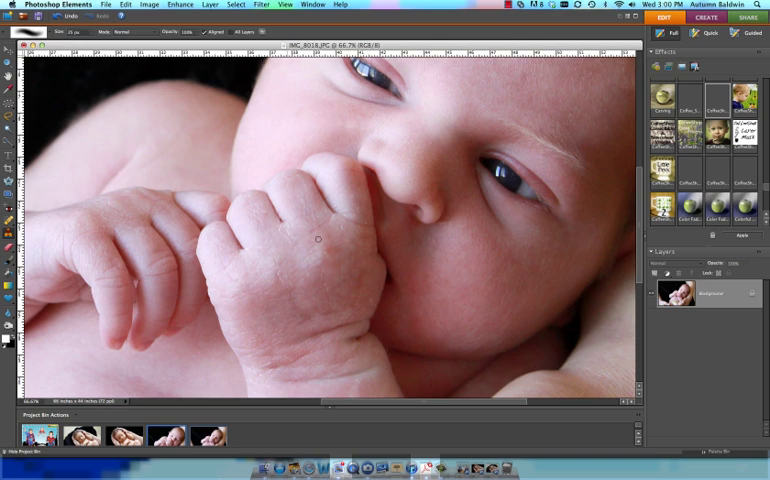
pyautogui.moveTo(530, 232)
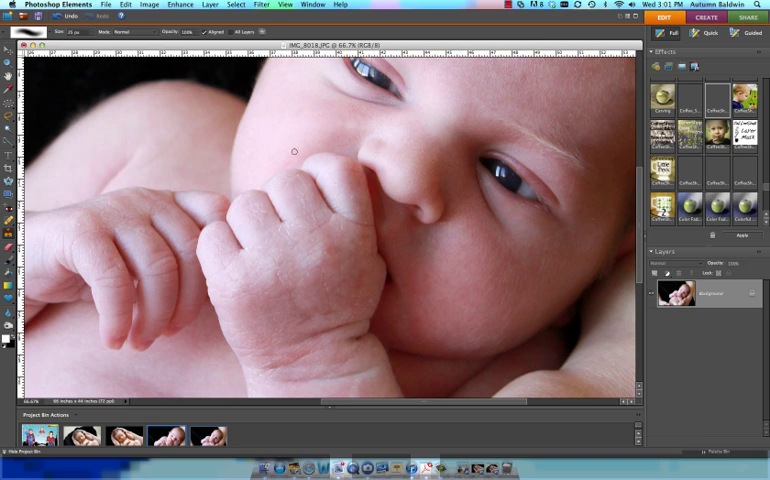
pyautogui.moveTo(296, 120)
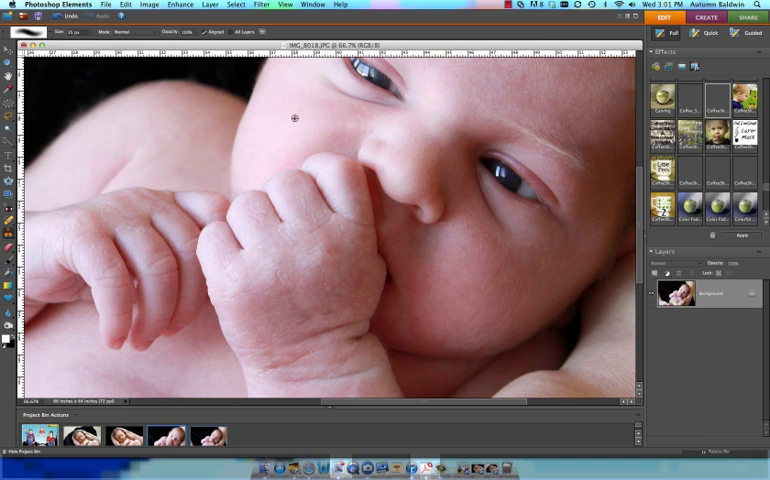
pyautogui.moveTo(338, 216)
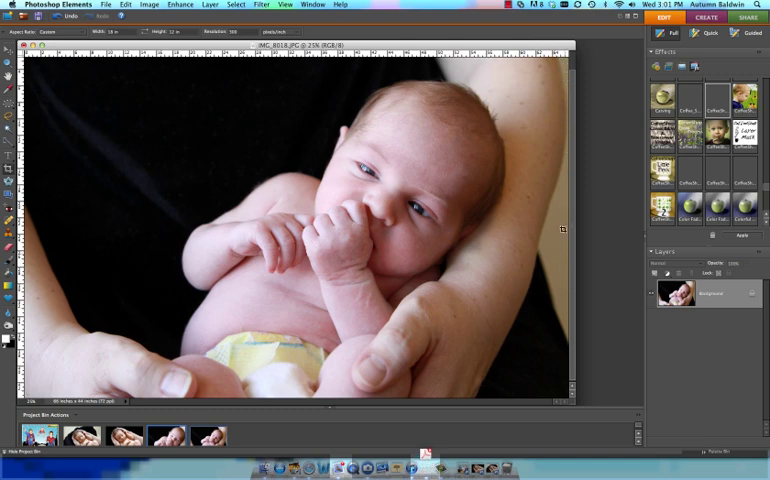
pyautogui.moveTo(542, 280)
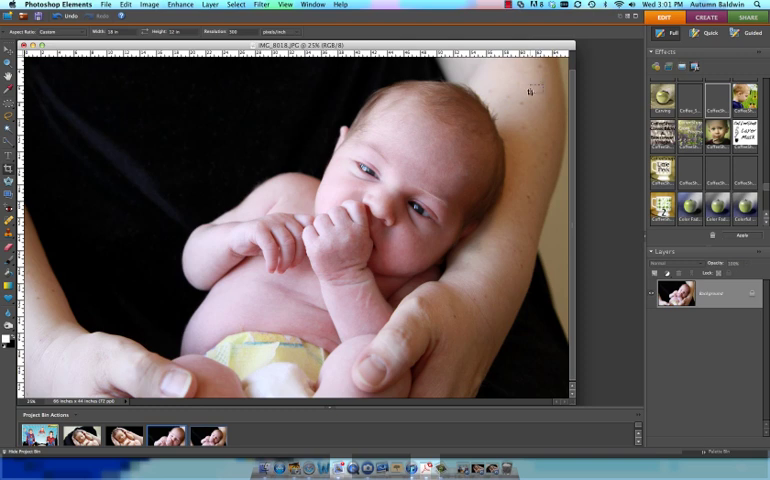
# - Outline a crop box tightly around the baby, excluding most of the arms and hands
pyautogui.moveTo(216, 80); pyautogui.dragTo(544, 302)
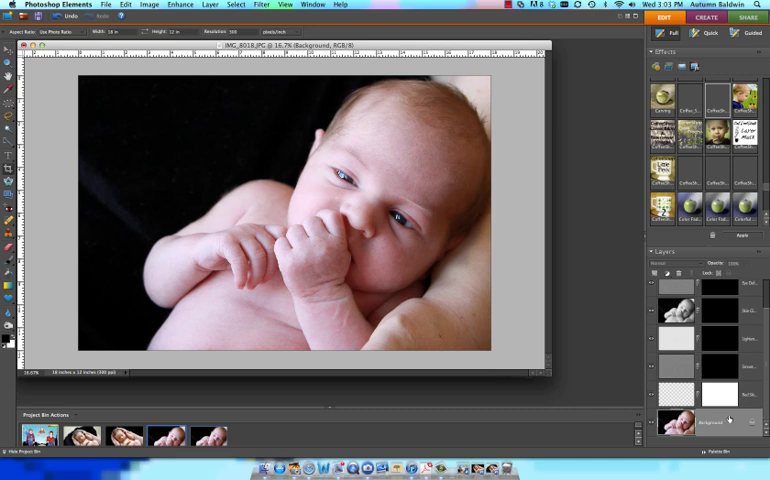
pyautogui.moveTo(728, 420)
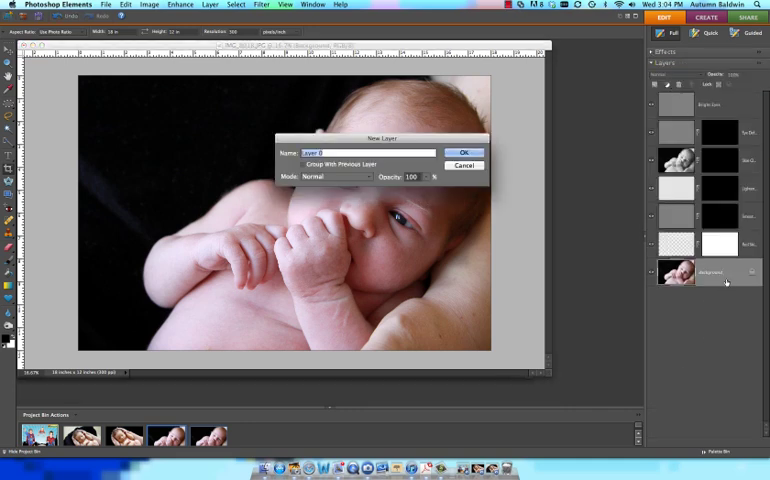
# - Confirm the new Normal, 100% opacity smoothing layer on top of the stack
pyautogui.click(464, 152)
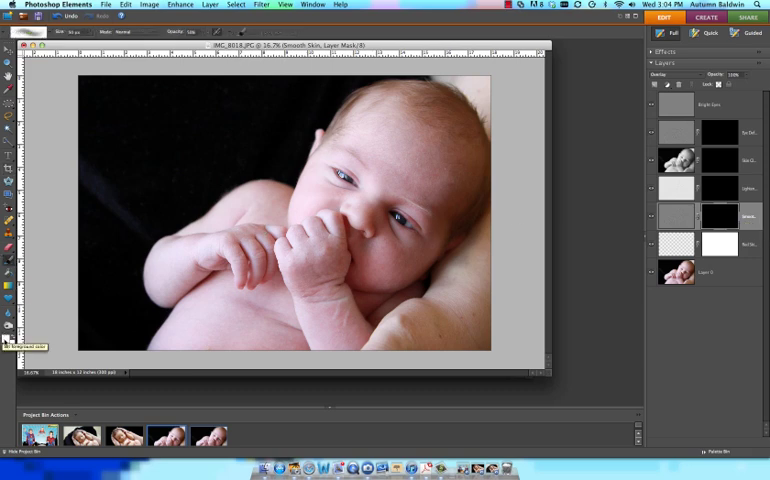
# - With the Brush tool, paint skin smoothing over the baby's forehead and cheeks
pyautogui.click(28, 32)
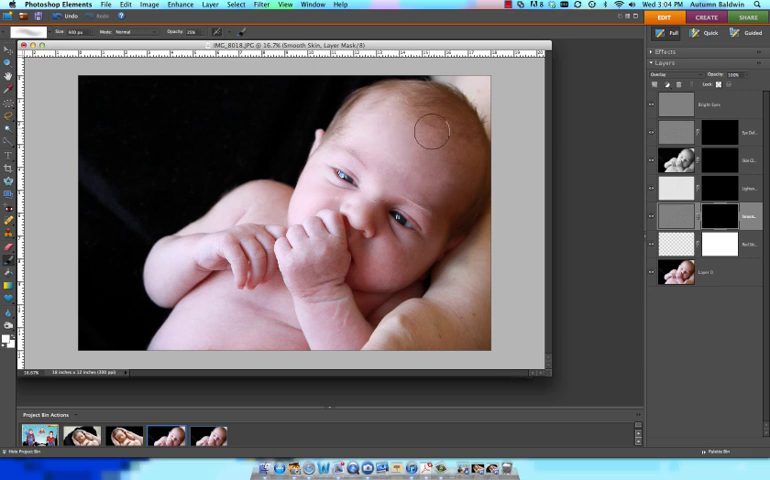
pyautogui.moveTo(412, 126)
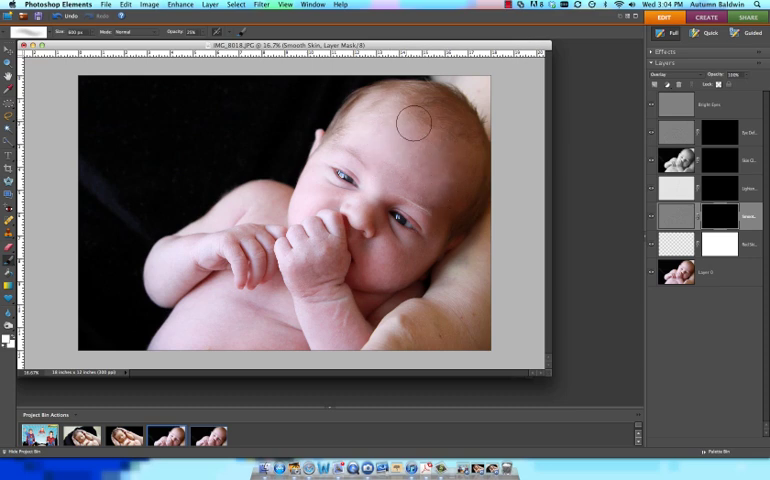
pyautogui.moveTo(390, 176)
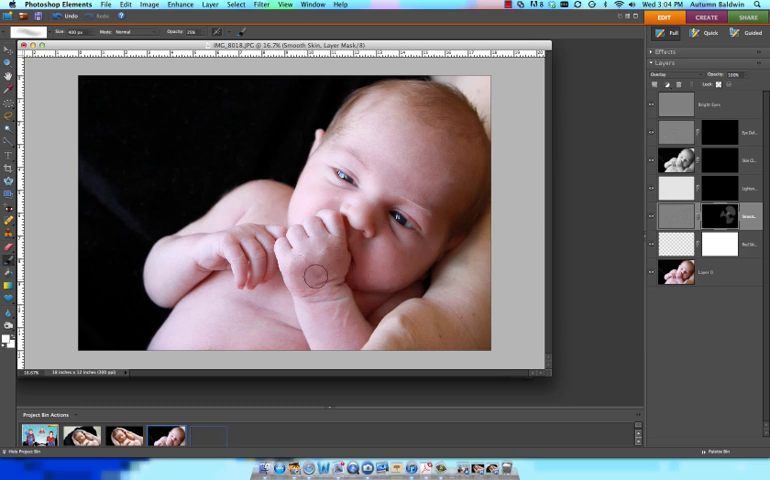
pyautogui.moveTo(328, 324)
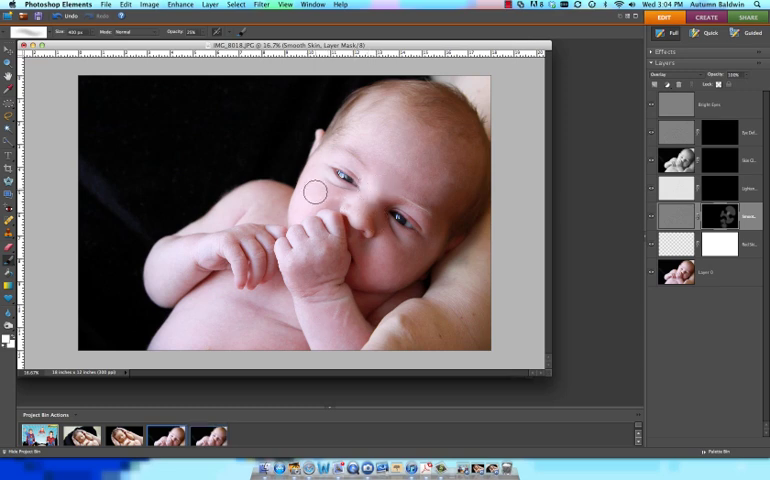
pyautogui.moveTo(388, 138)
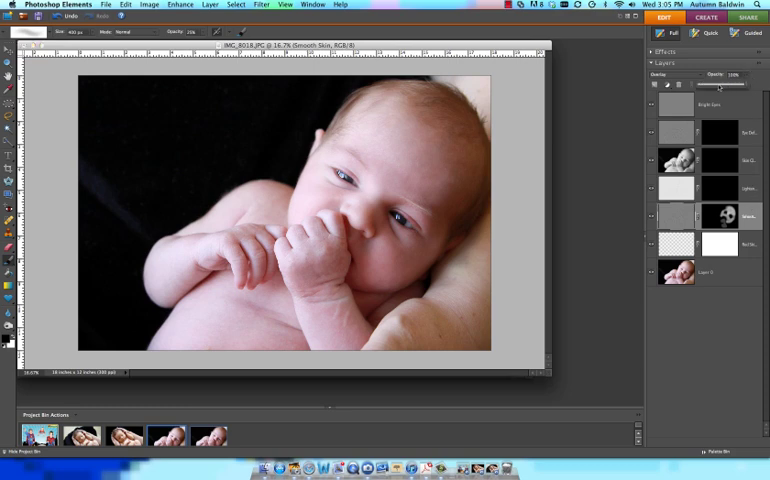
pyautogui.moveTo(744, 84); pyautogui.dragTo(728, 84)
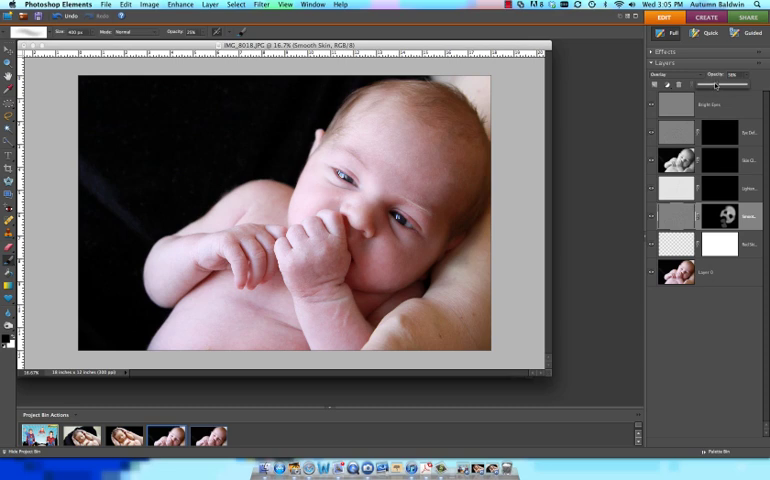
pyautogui.moveTo(388, 276)
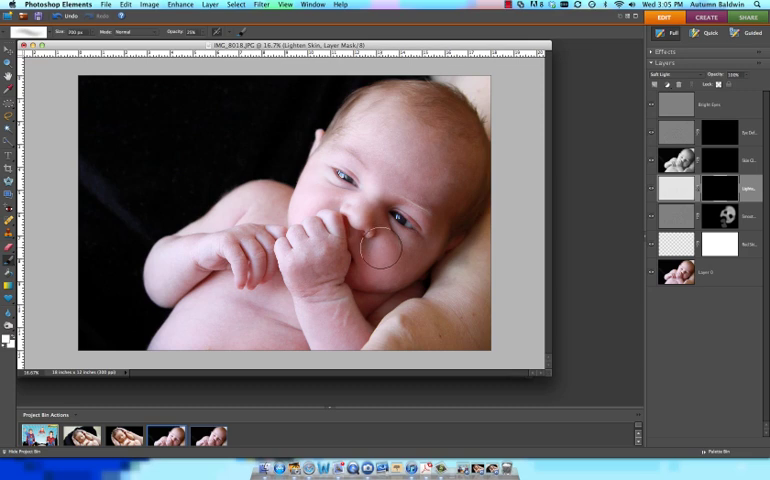
# - Paint the soft glow onto the baby's cheek toward the hands
pyautogui.moveTo(378, 242); pyautogui.dragTo(432, 182)
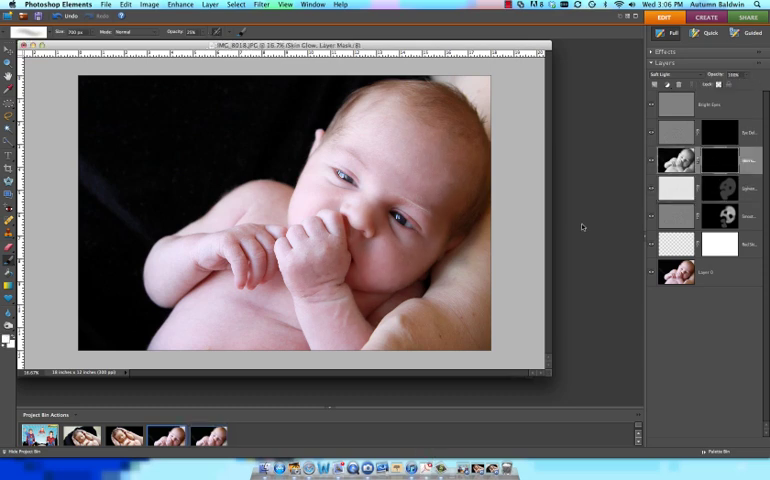
pyautogui.moveTo(384, 164)
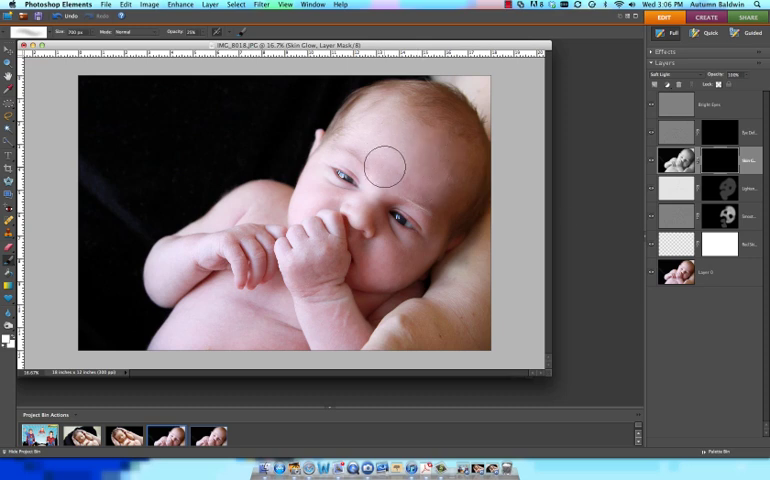
pyautogui.moveTo(404, 140)
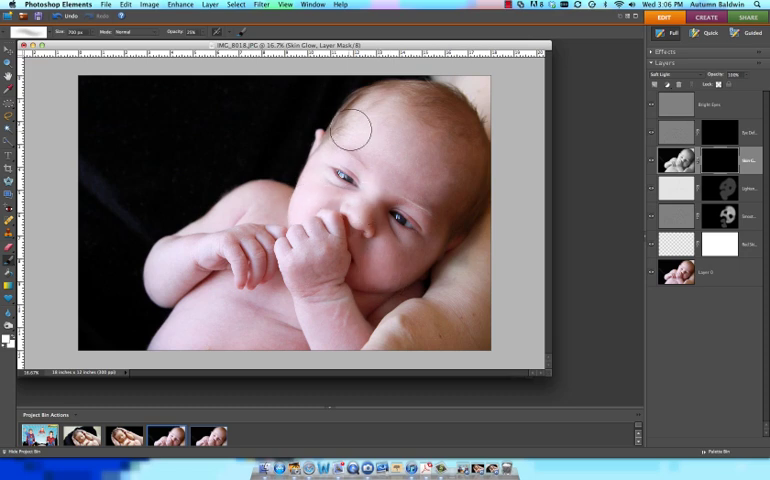
pyautogui.moveTo(436, 176)
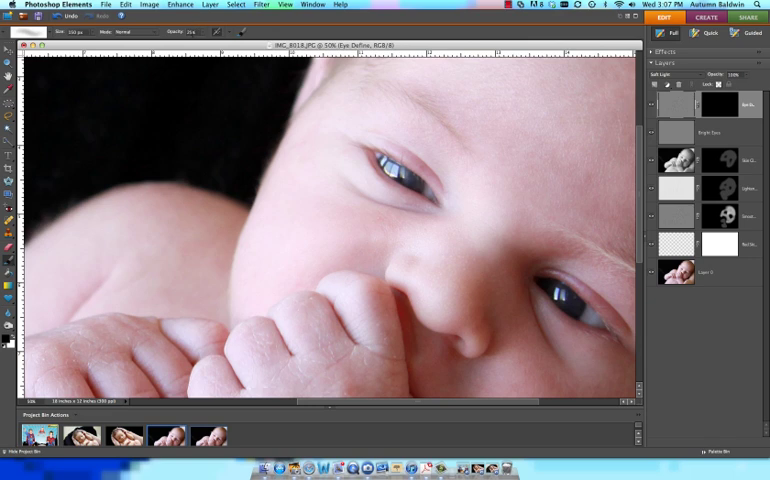
pyautogui.moveTo(332, 136)
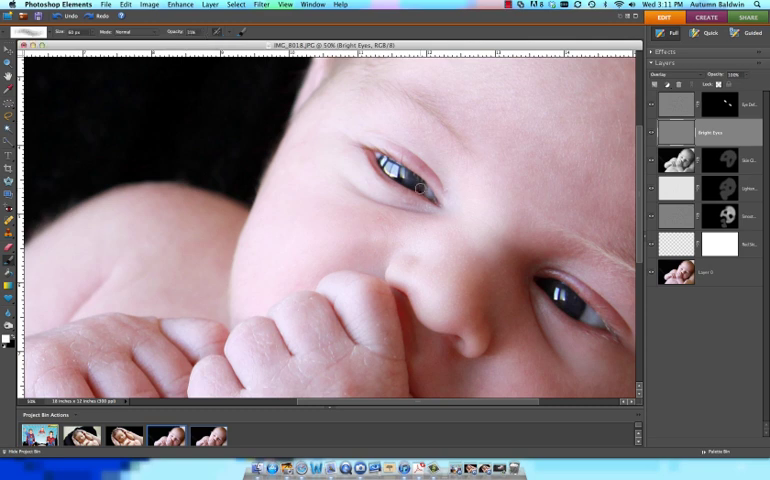
pyautogui.moveTo(412, 180)
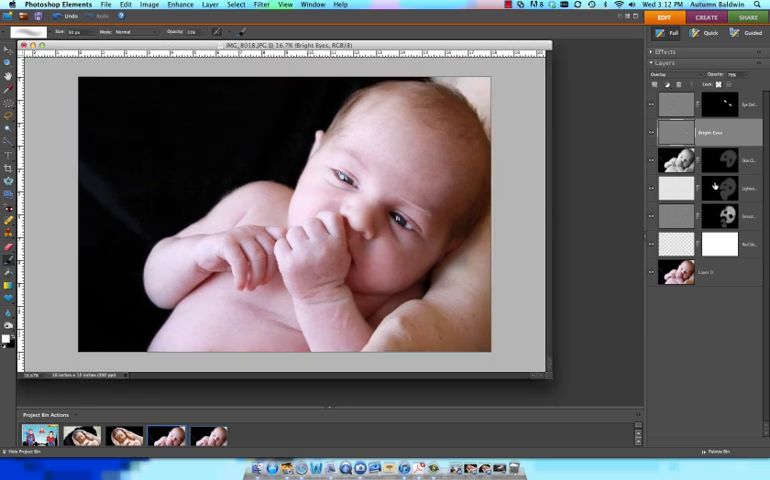
# - Show the Layer menu commands, exposing Flatten Image
pyautogui.click(210, 4)
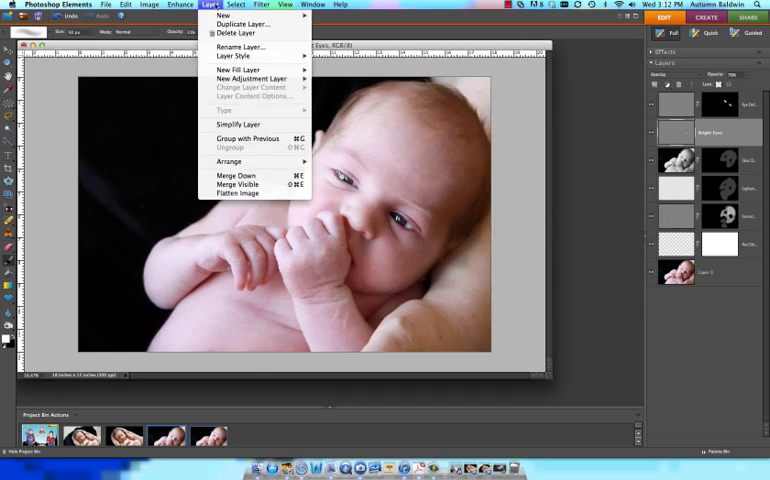